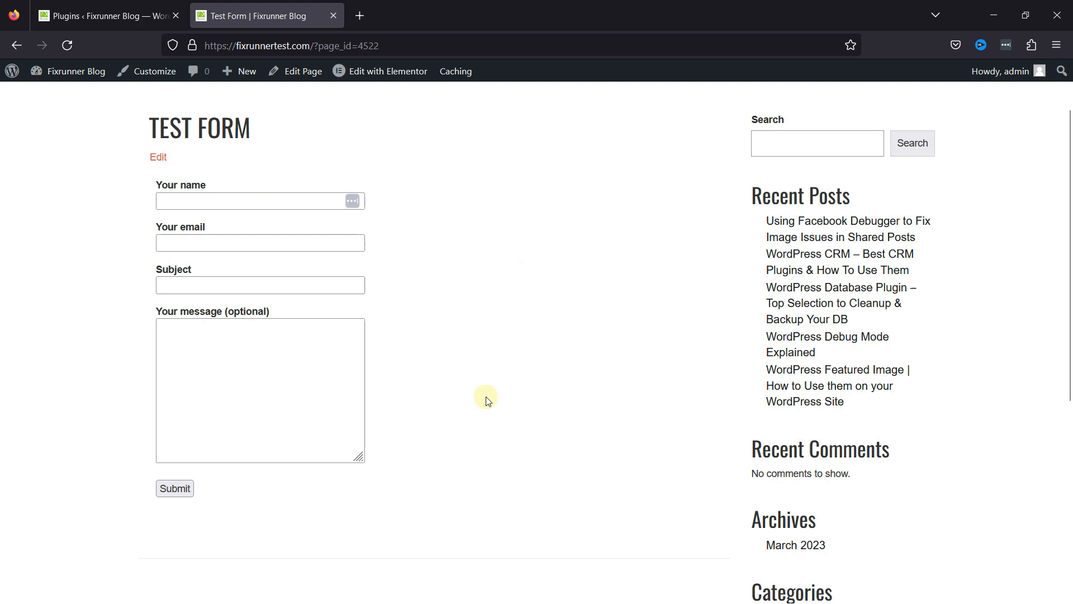
Switch to the Plugins tab showing Contact Form 7, Elementor and Simple Custom CSS and JS
{"action": "left_click", "coordinate": [106, 15]}
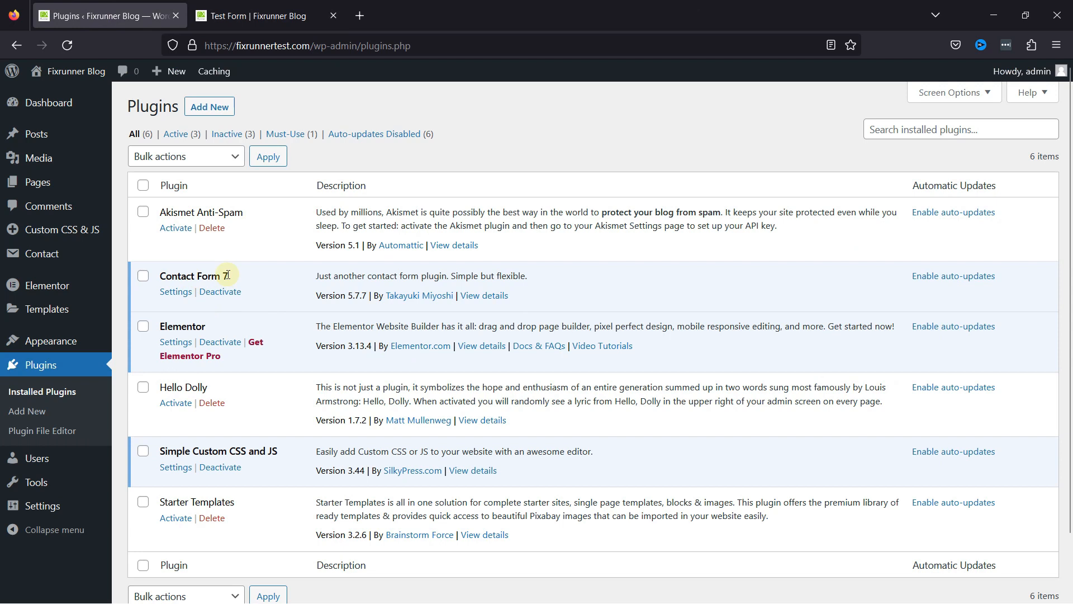
{"action": "mouse_move", "coordinate": [201, 443]}
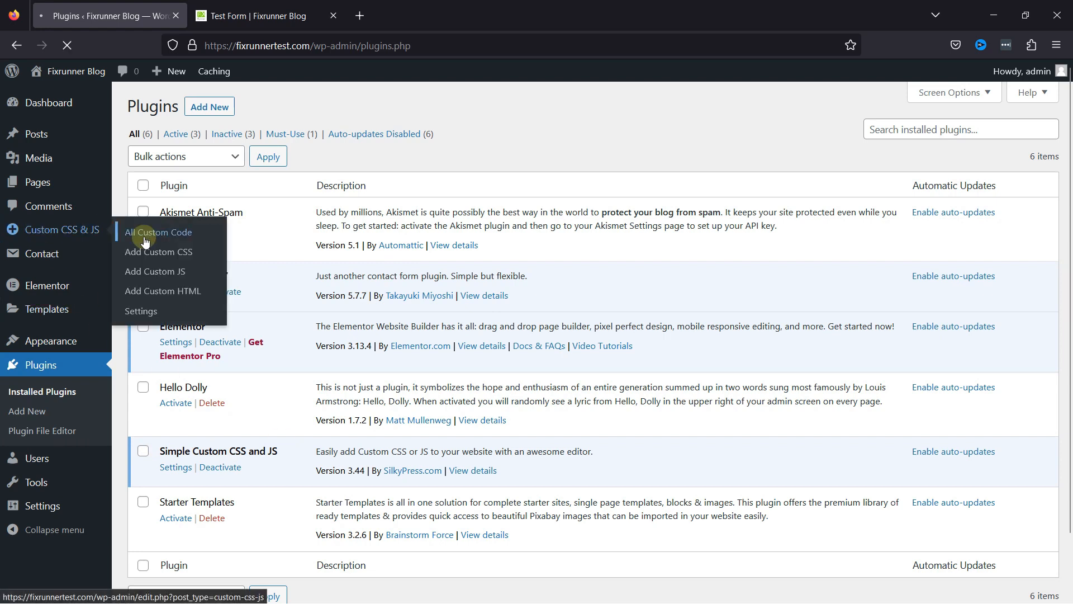
Activate the 'CSS for CF7' snippet, check the green bordered test form, then return
{"action": "left_click", "coordinate": [160, 232]}
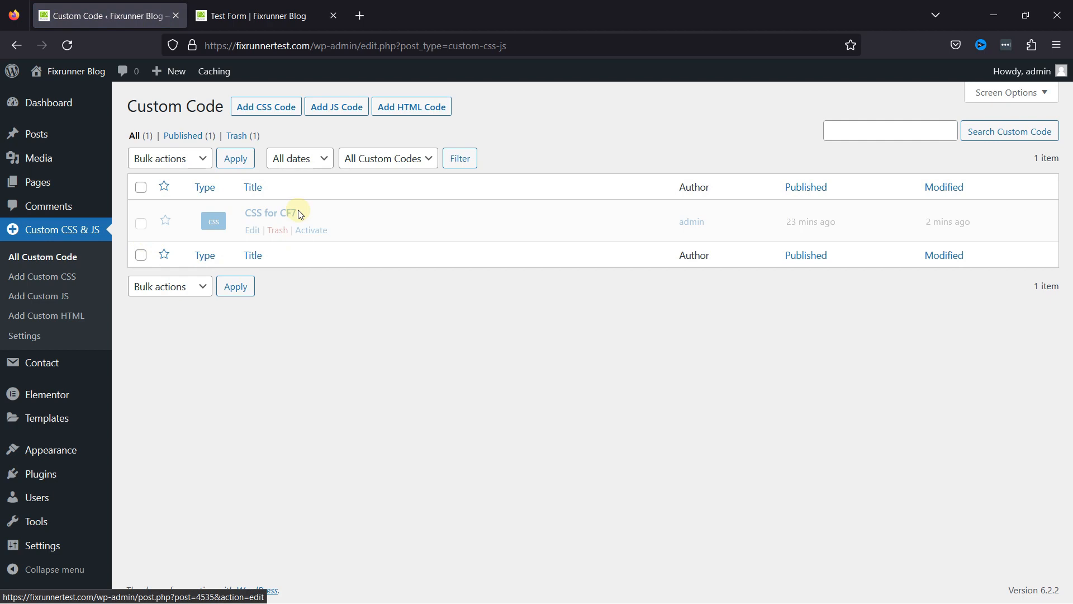
{"action": "left_click", "coordinate": [310, 229]}
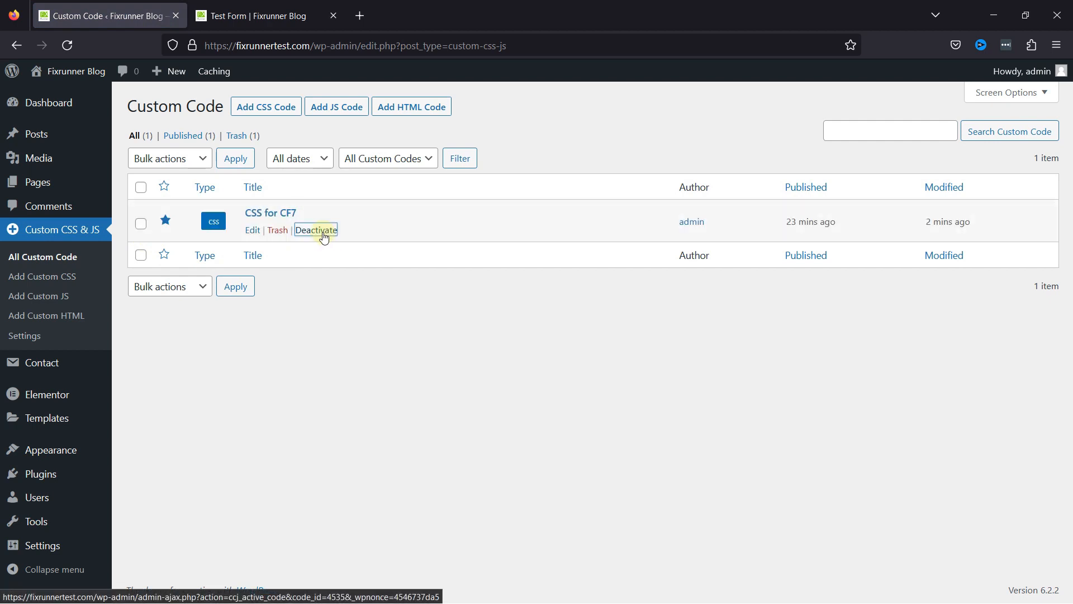
{"action": "left_click", "coordinate": [259, 15]}
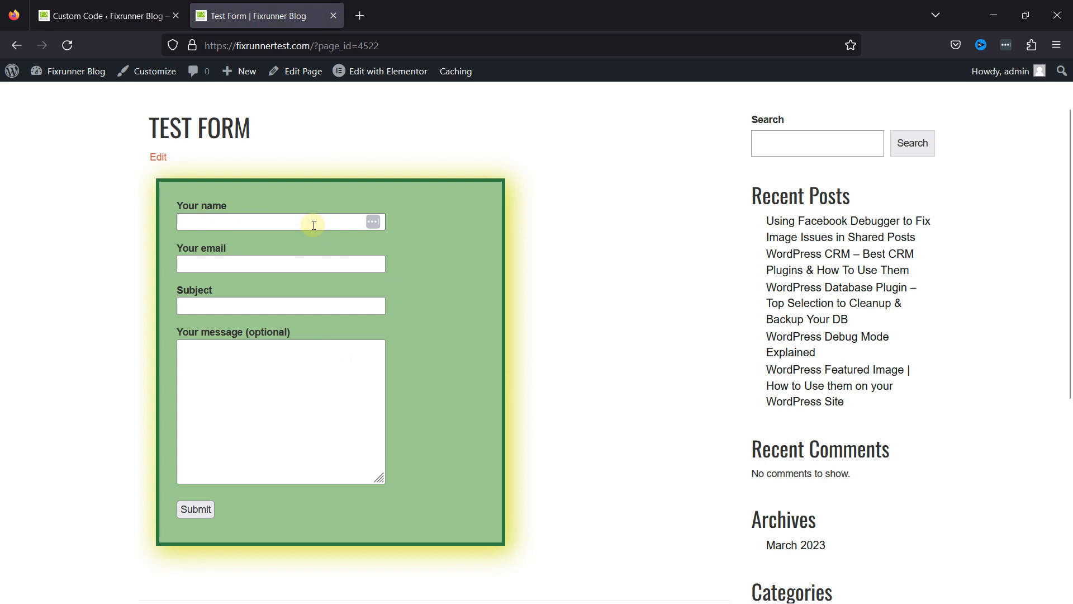
{"action": "left_click", "coordinate": [103, 15]}
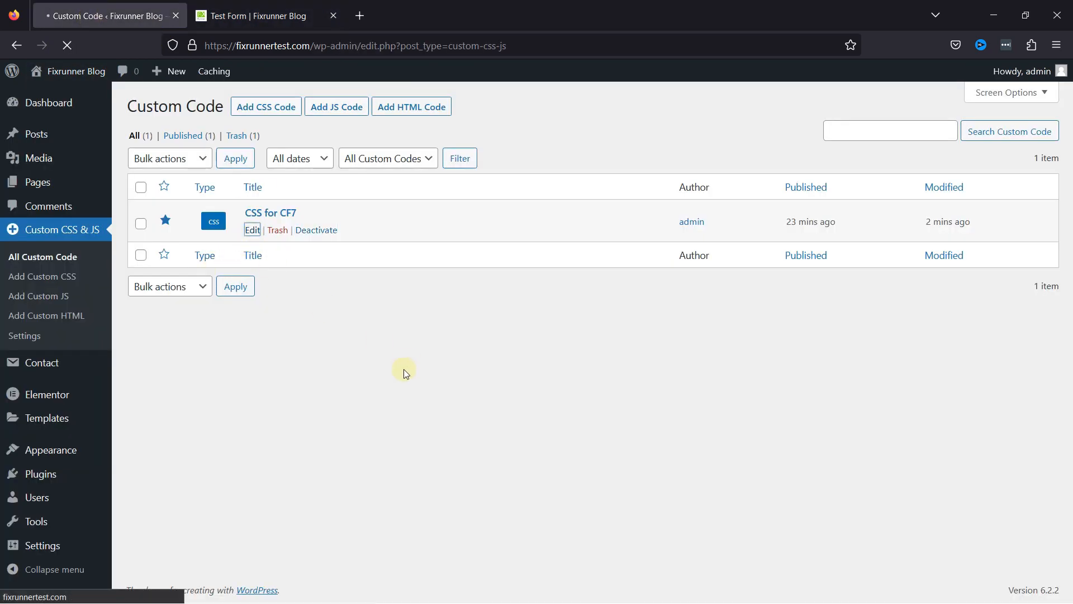
Open 'CSS for CF7' in the code editor and scroll through its border, shadow and field rules
{"action": "left_click", "coordinate": [252, 229]}
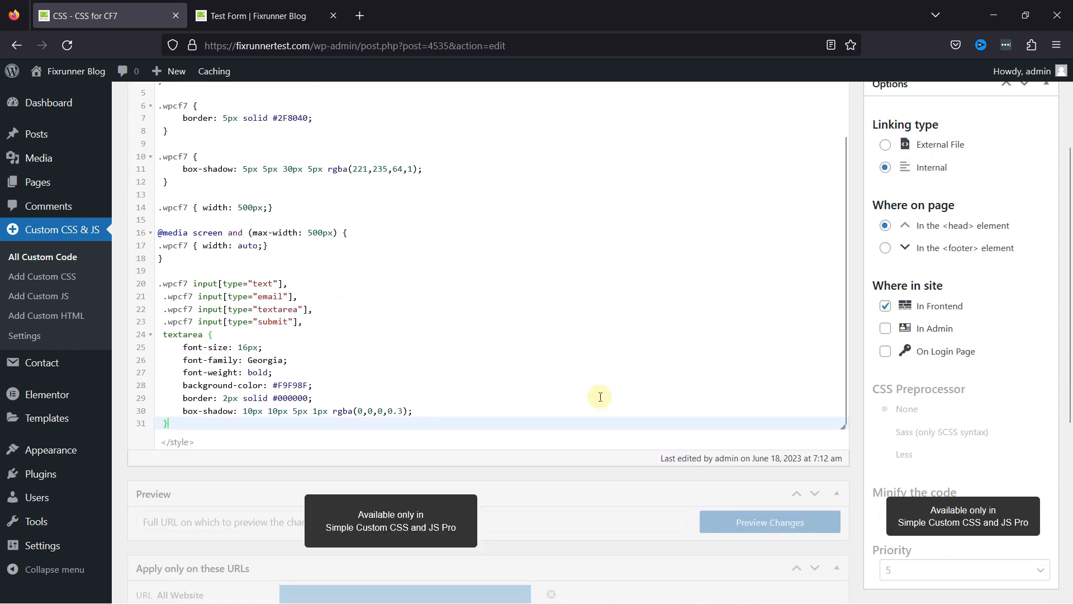
{"action": "scroll", "scroll_direction": "down", "scroll_amount": 3}
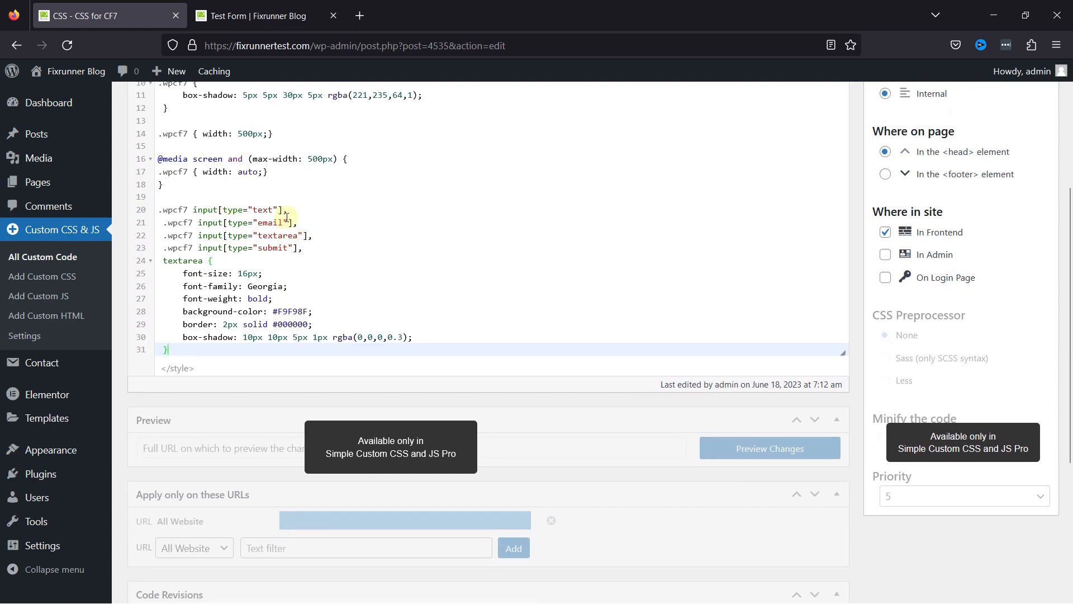
{"action": "mouse_move", "coordinate": [454, 302]}
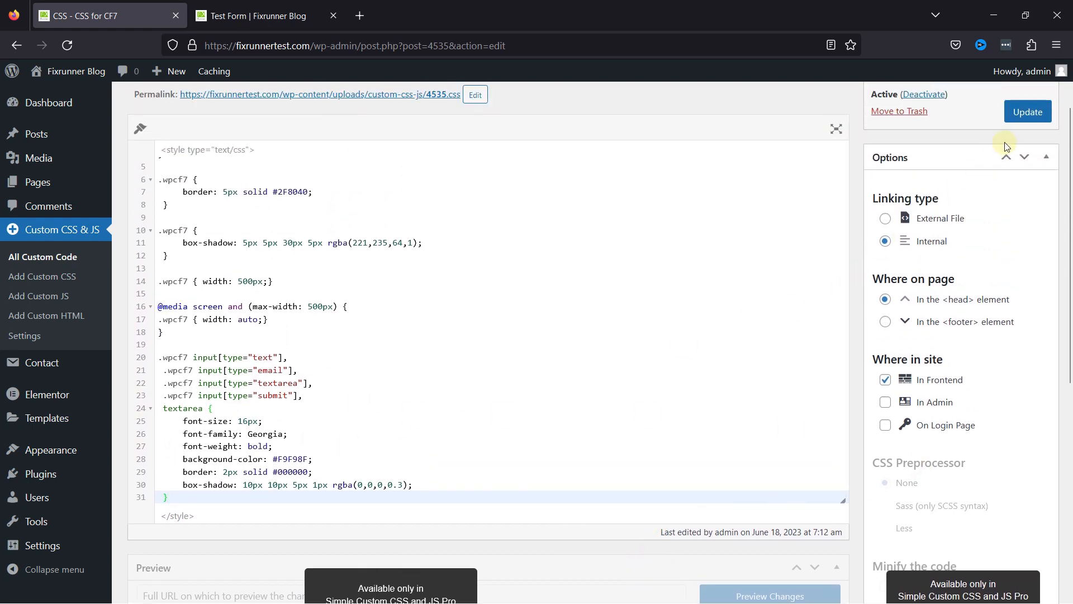
Update the 'CSS for CF7' snippet and view the green bordered test form again
{"action": "left_click", "coordinate": [1027, 111]}
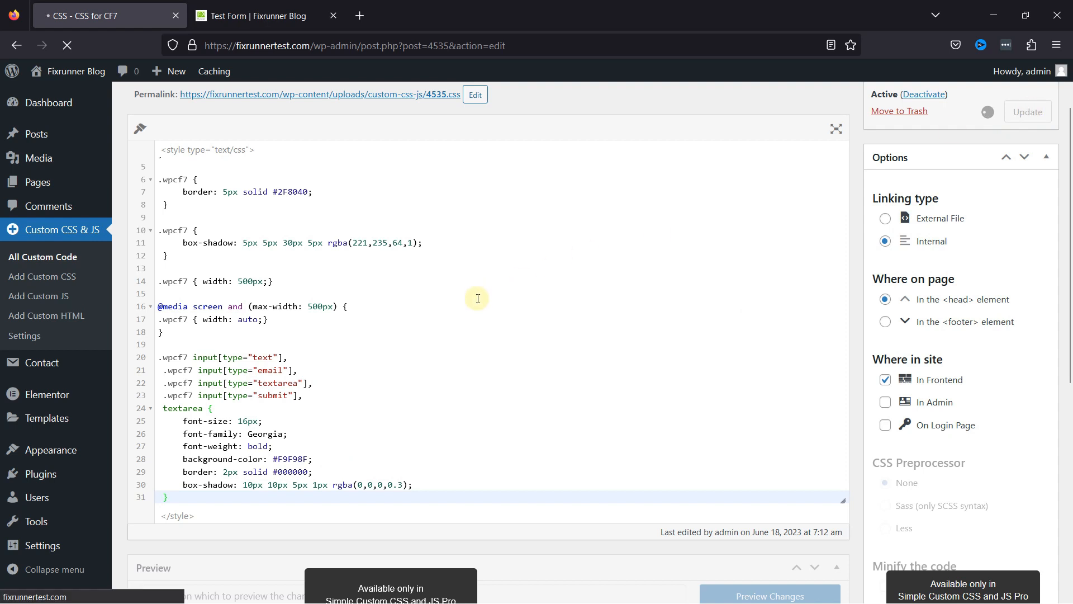
{"action": "left_click", "coordinate": [263, 15]}
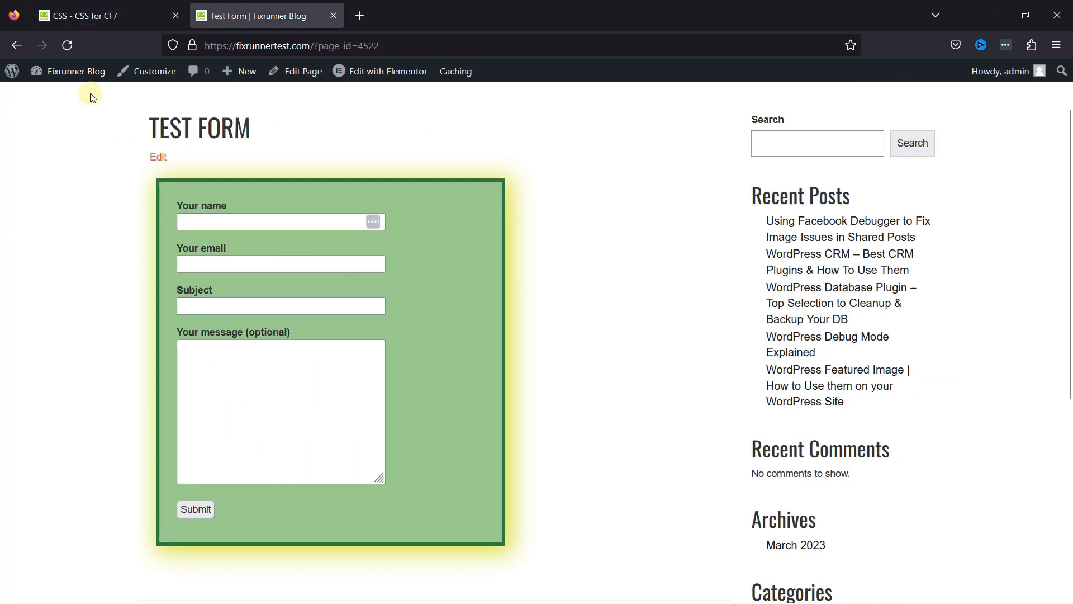